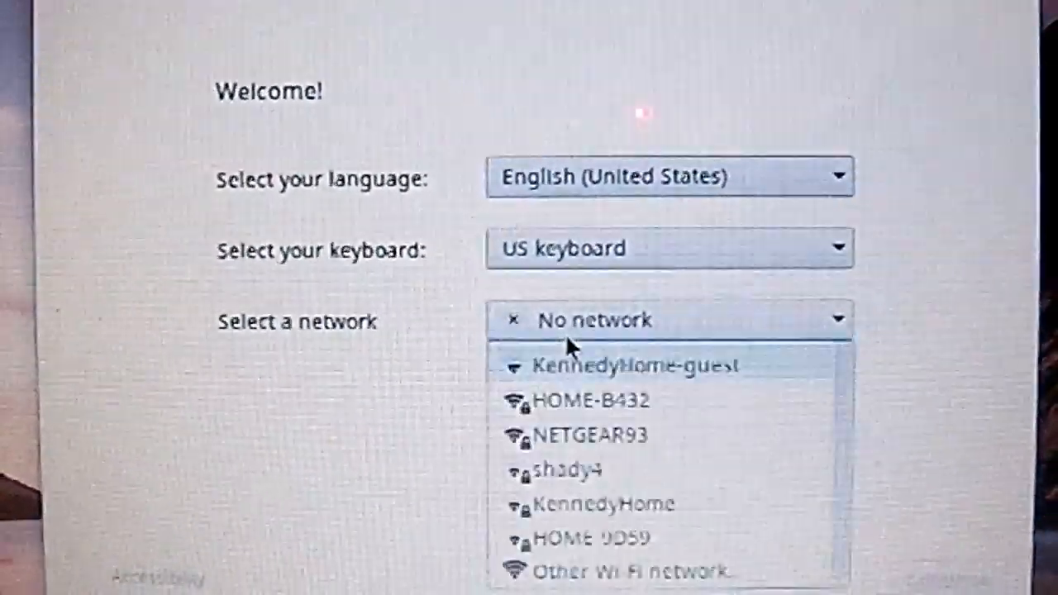
- Join the NETGEAR93 Wi-Fi network with its password from the welcome screen
left_click(589, 433)
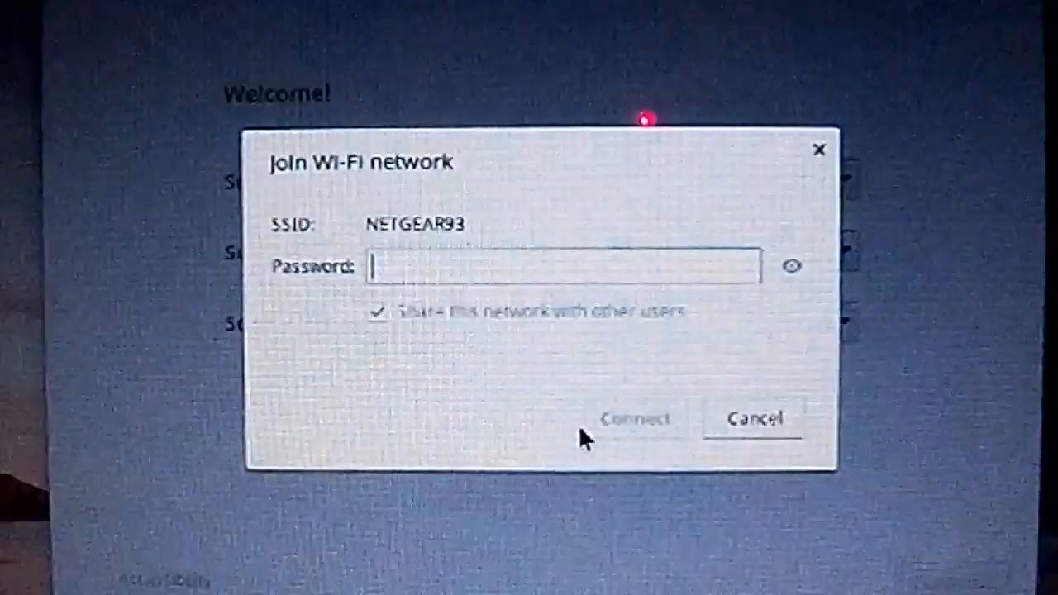
type("**")
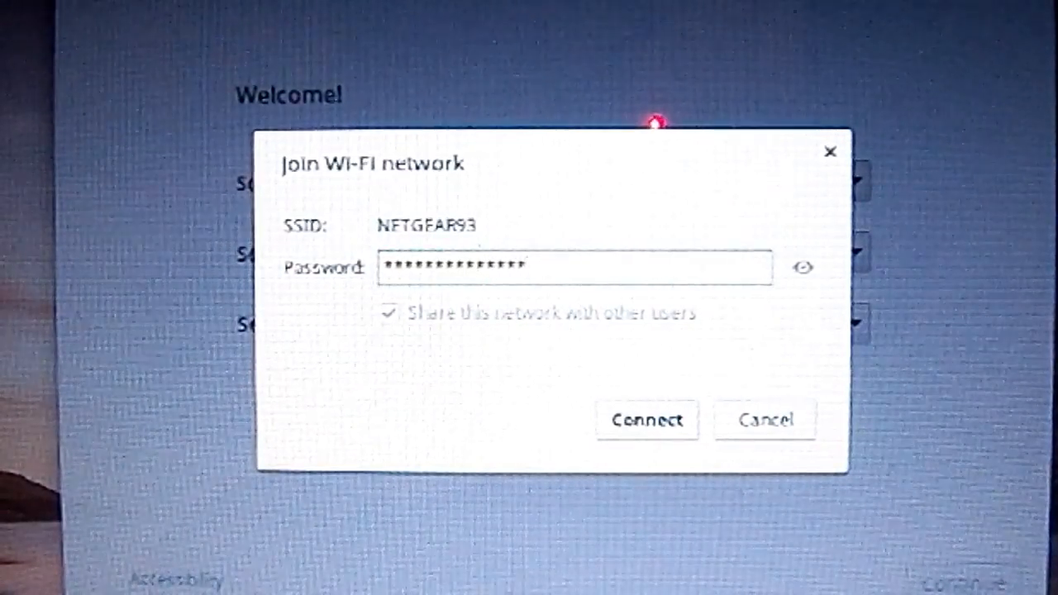
left_click(648, 421)
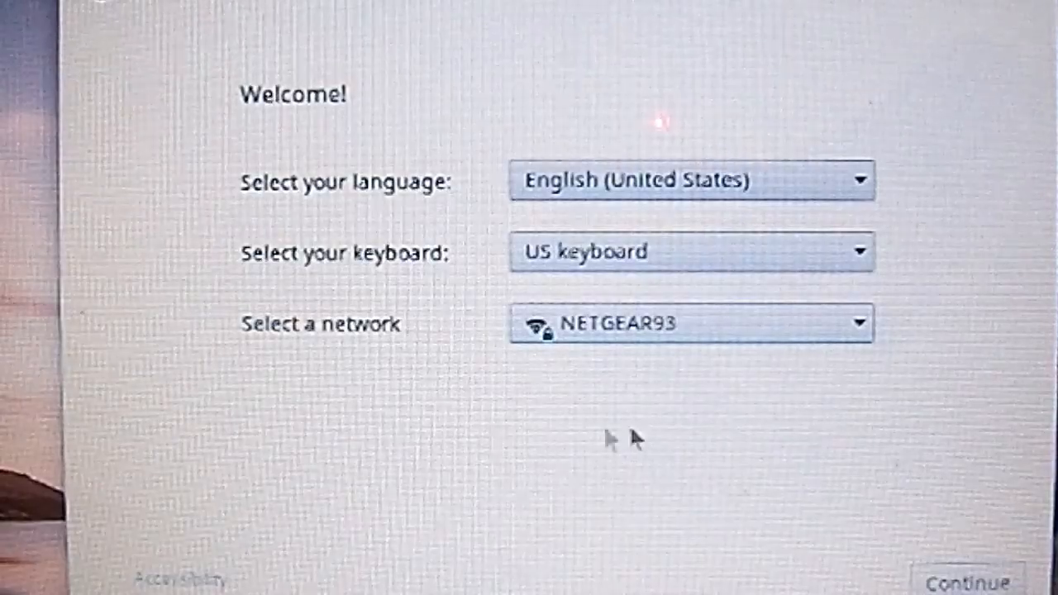
- Continue past the welcome screen to the Google account sign-in page
left_click(964, 582)
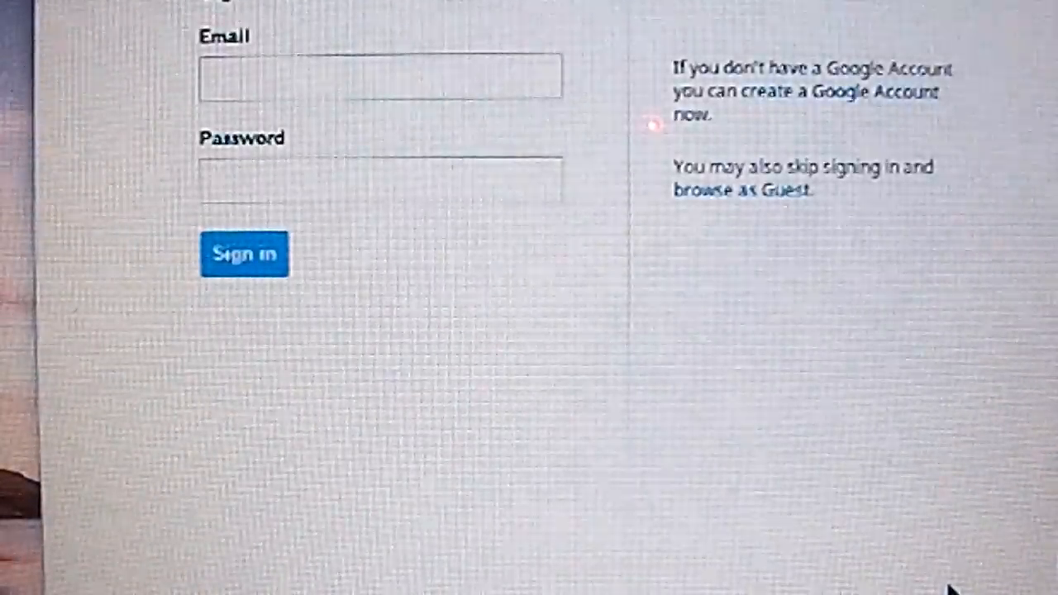
- Begin signing in to the Google account on the sign-in page
left_click(381, 79)
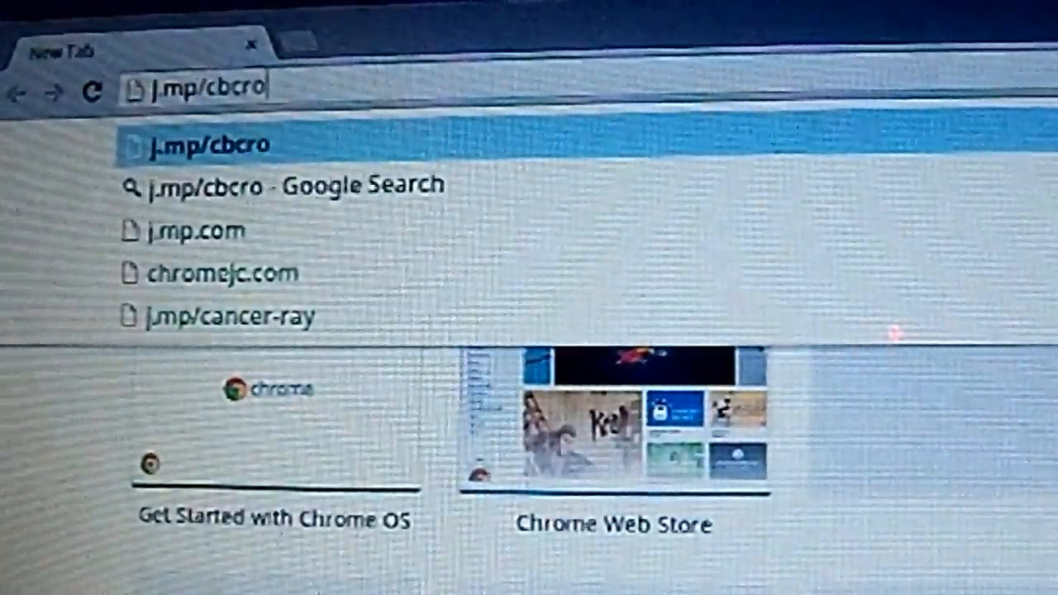
- Complete the j.mp/cbcrouton short link in the omnibox to fetch the crouton script
type("uton")
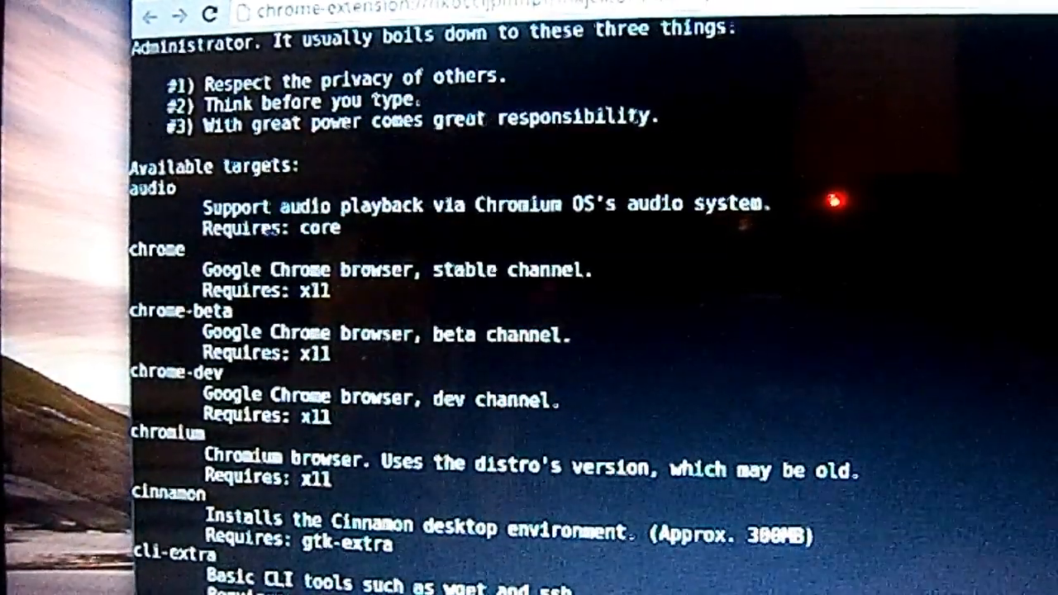
- Run crouton with -r list to show the supported Debian and Ubuntu releases
scroll("down", 3)
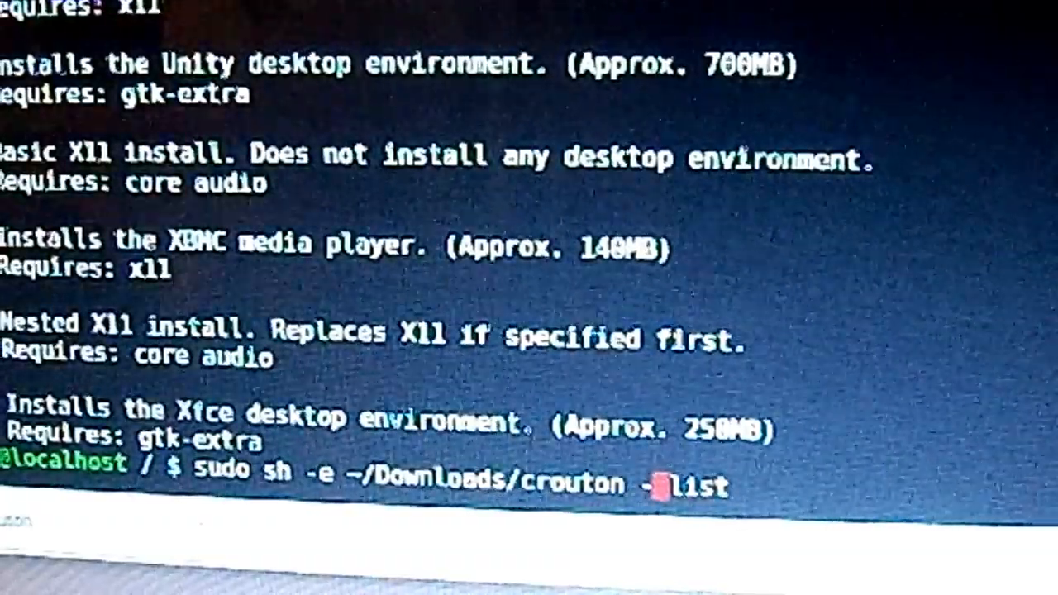
type("r")
type("sudo sh -e ~/Downloads/crouton -t")
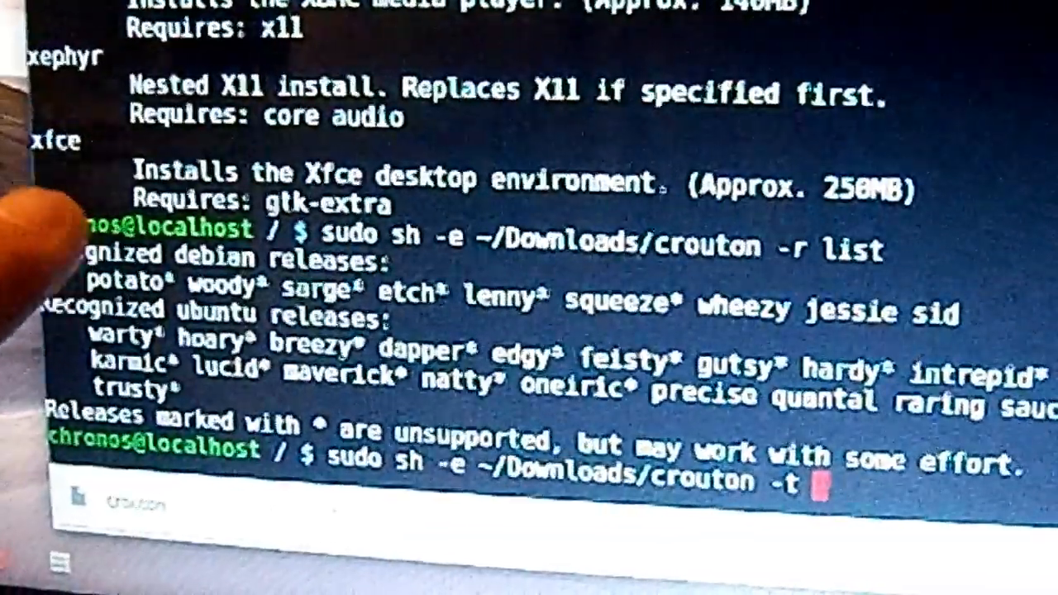
- Run the crouton installer with the xfce target until it asks for a username
type("xfce")
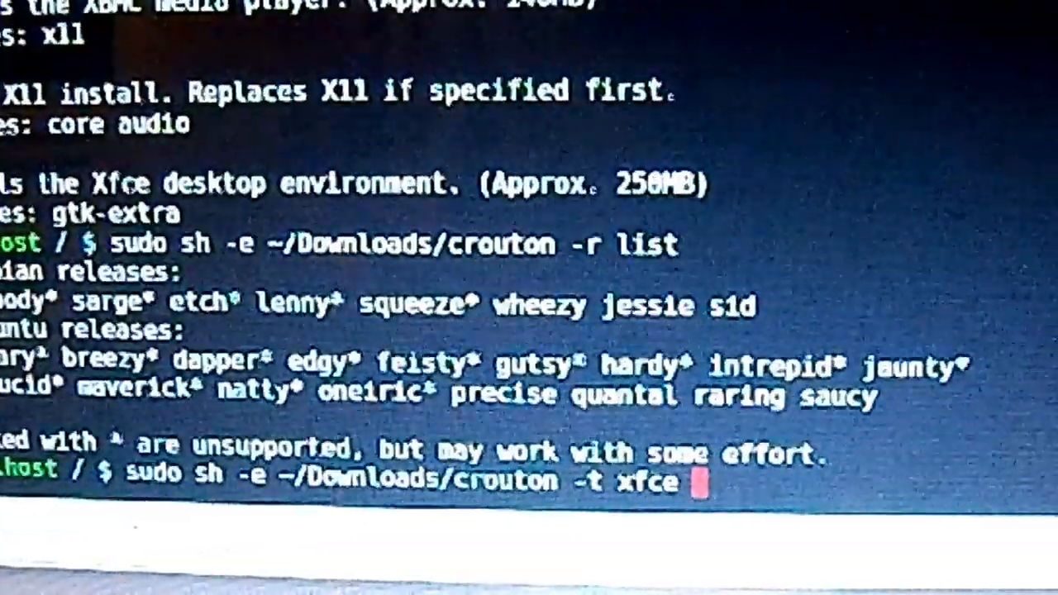
type("-r")
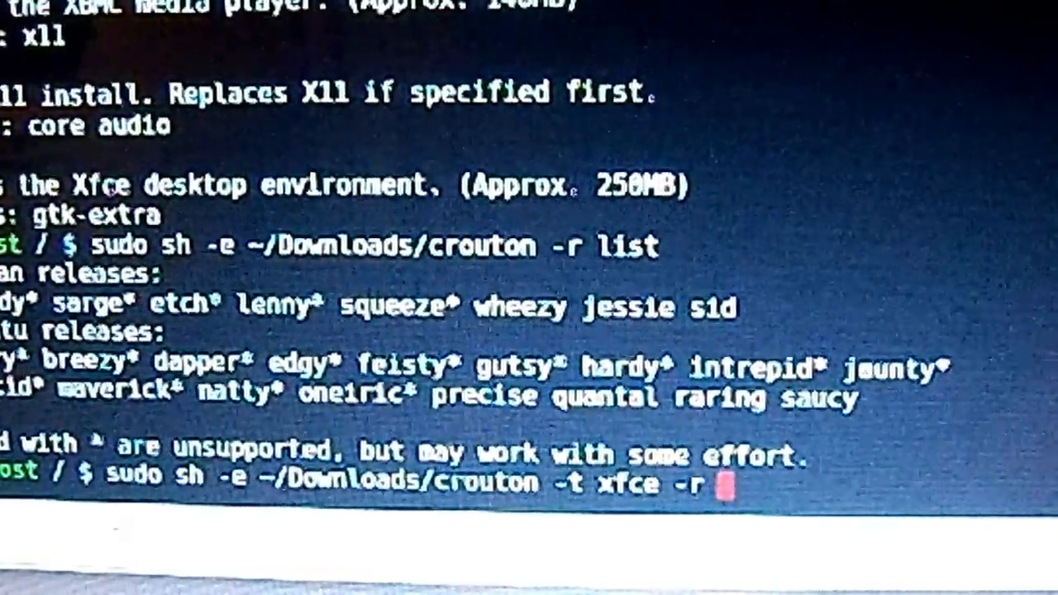
type("gu")
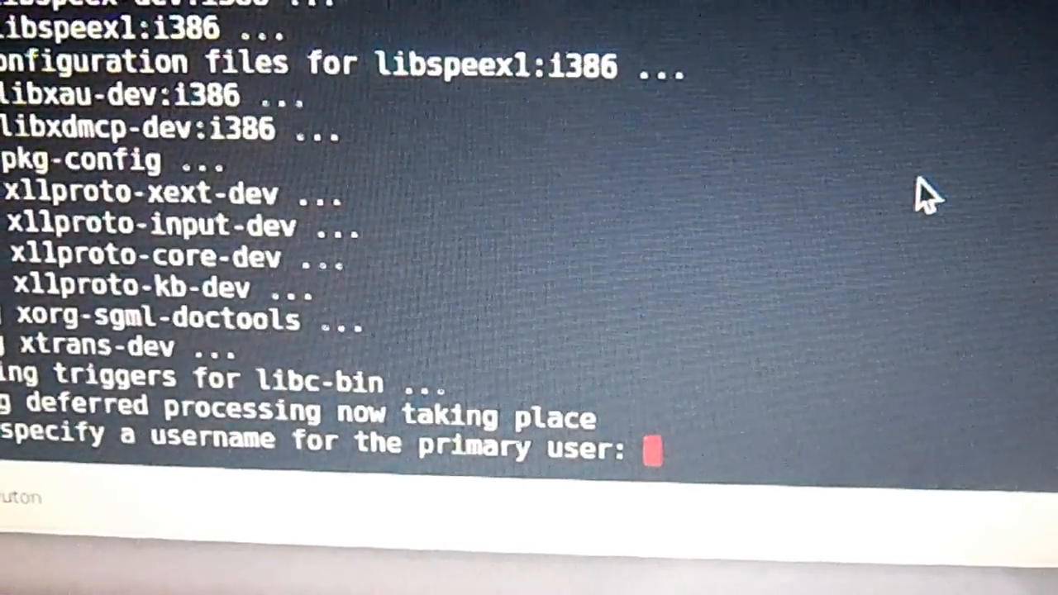
- Enter 'slak' as the primary username for the new chroot
type("slak")
type("sudo sta")
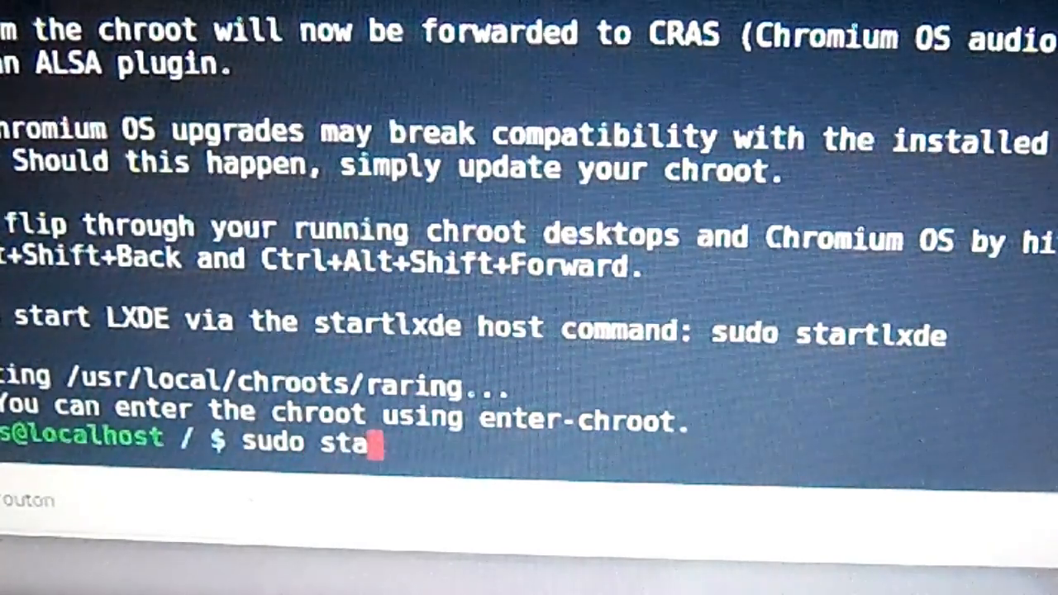
- Run sudo startlxde to launch the LXDE desktop from the chroot
type("rt")
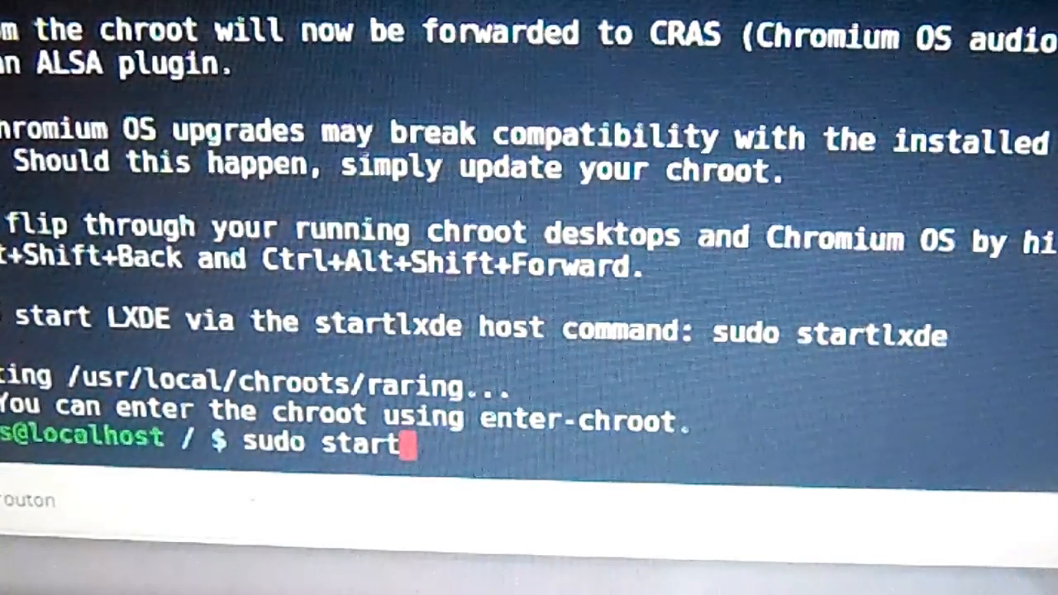
type("lxd")
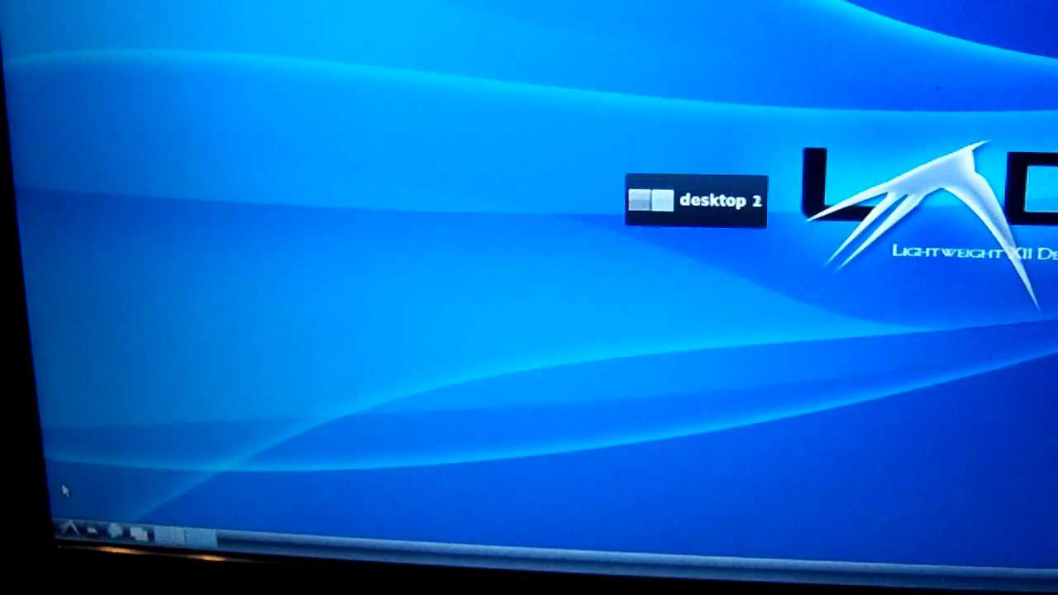
- Switch to desktop 1 and bring up the LXDE applications menu
left_click(73, 530)
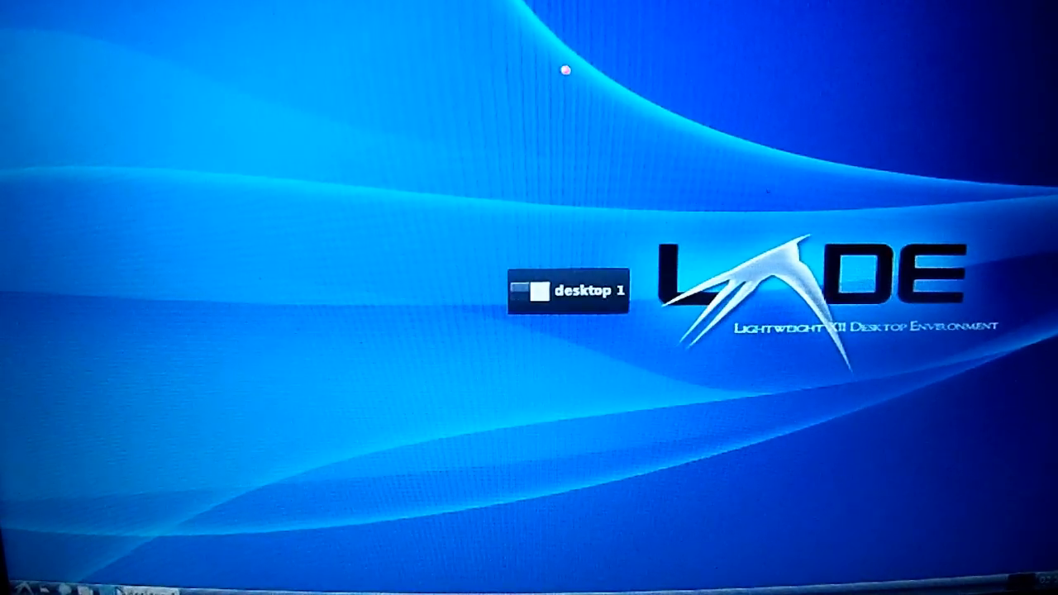
left_click(24, 589)
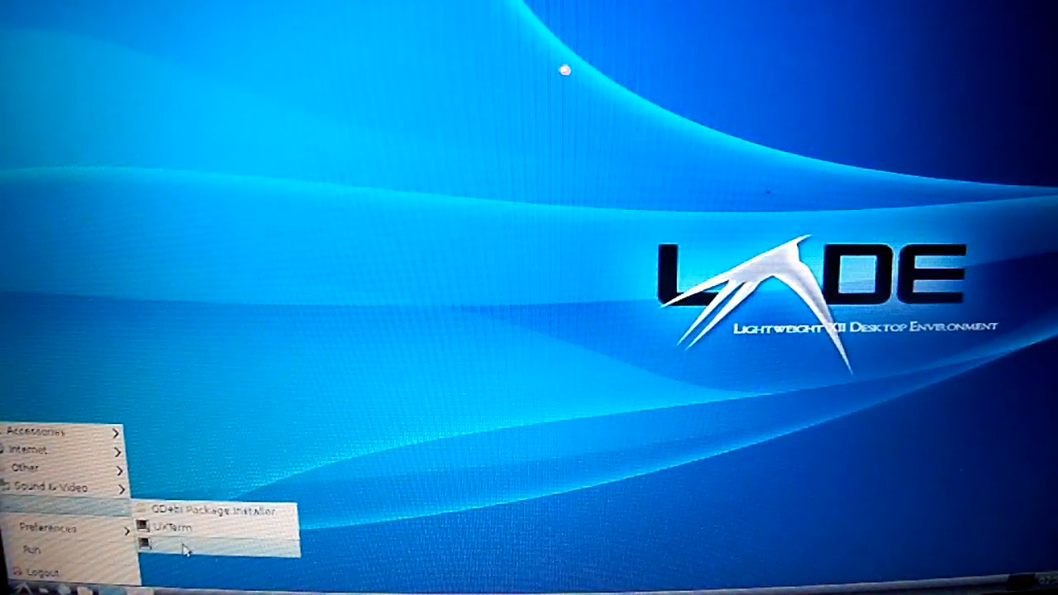
- Launch an XTerm terminal from the LXDE start menu
left_click(165, 529)
type("sudo")
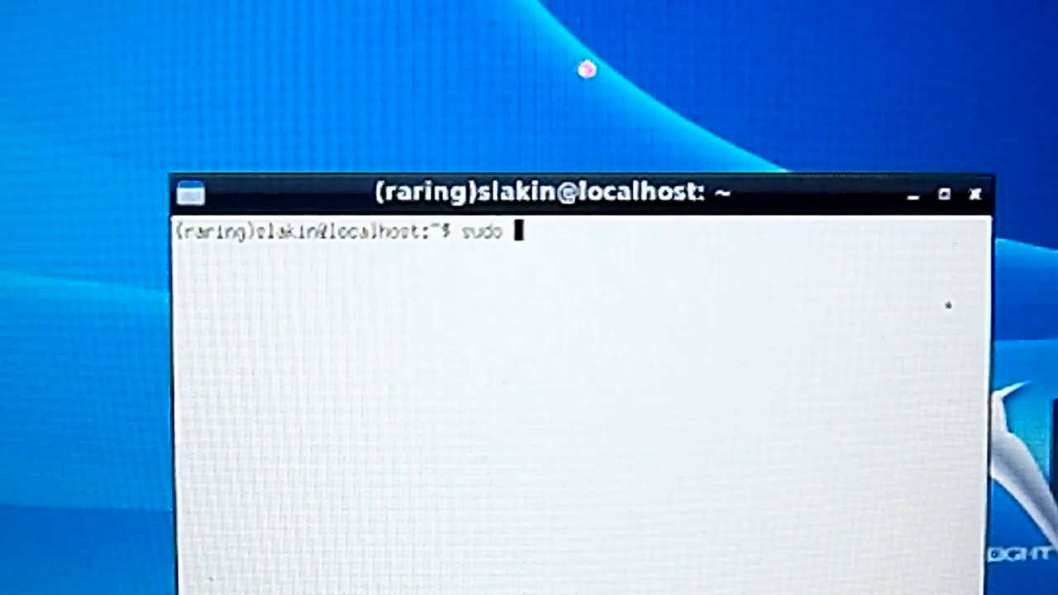
- Extend the XTerm command to read 'sudo apt-get'
type("apt")
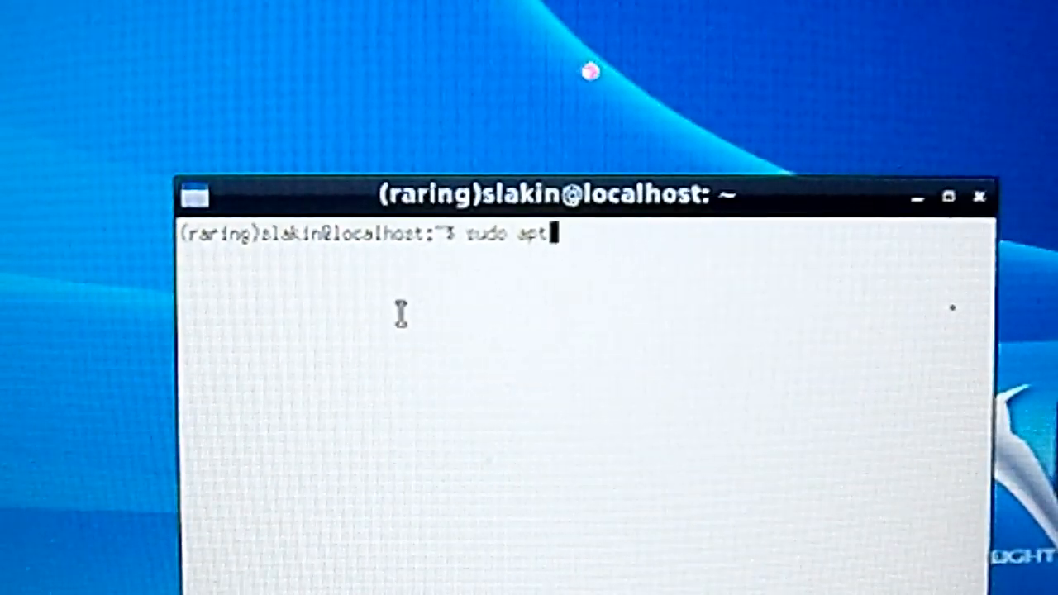
type("-")
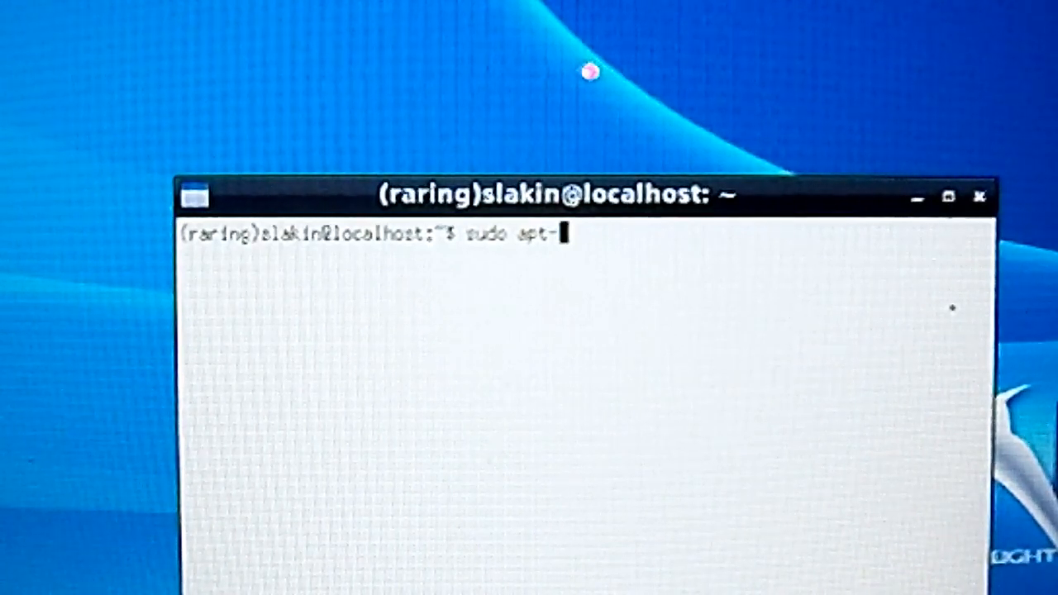
type("get")
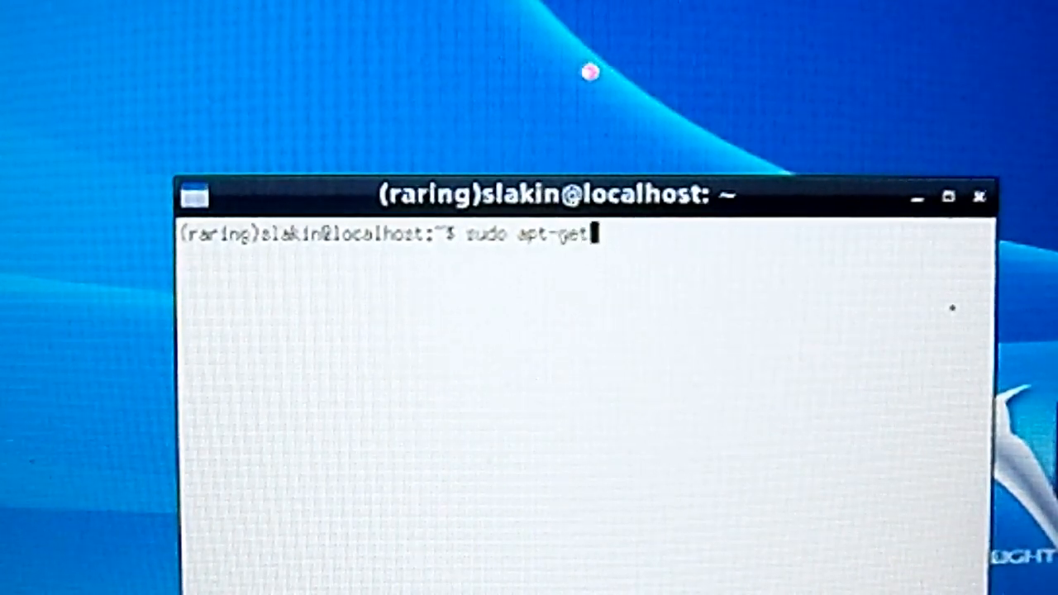